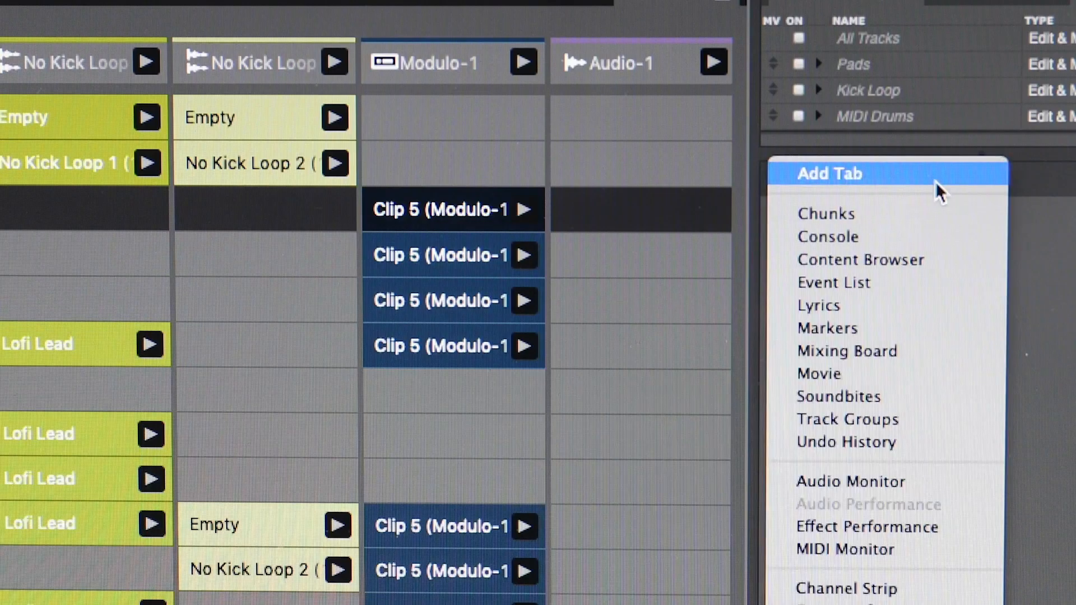
mouse_move(921, 276)
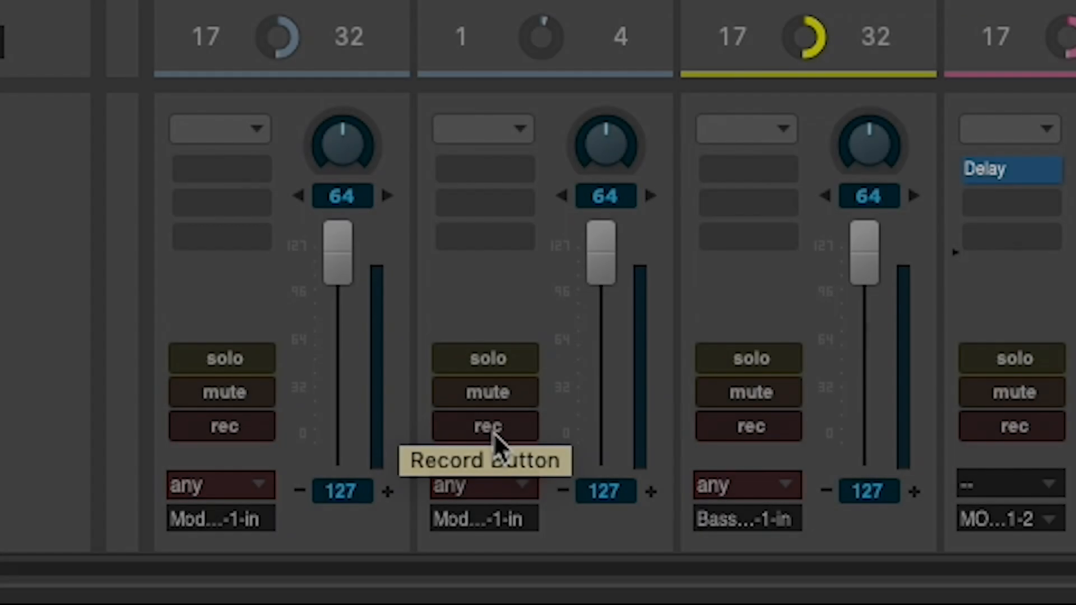
Step: Record-enable the PolySynth-3 track from its mixer strip
left_click(459, 34)
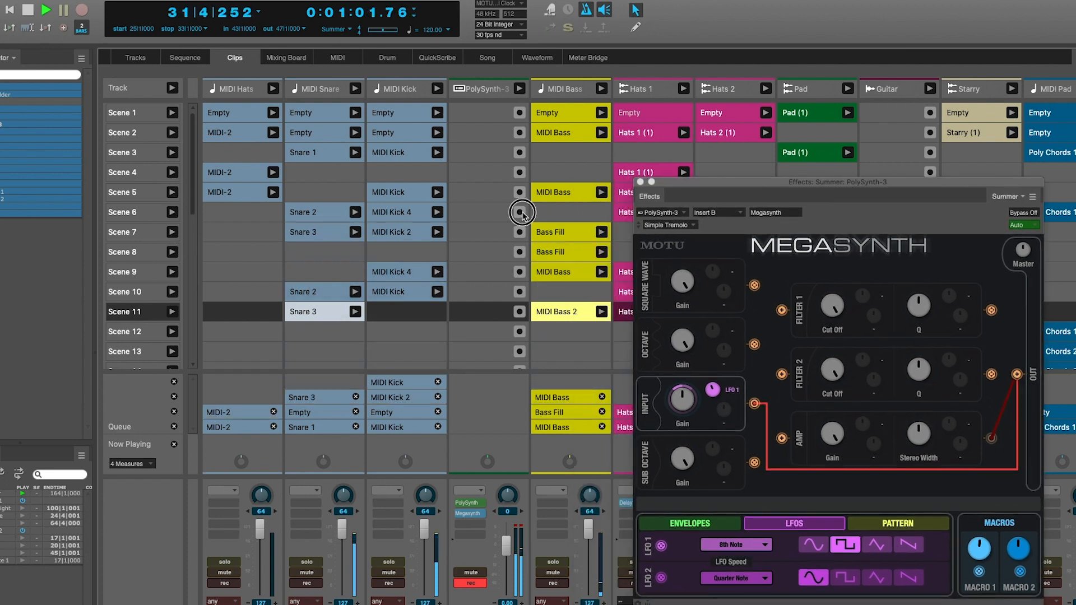
Step: Record a MegaSynth clip into the empty scene 6 slot of PolySynth-3
left_click(520, 212)
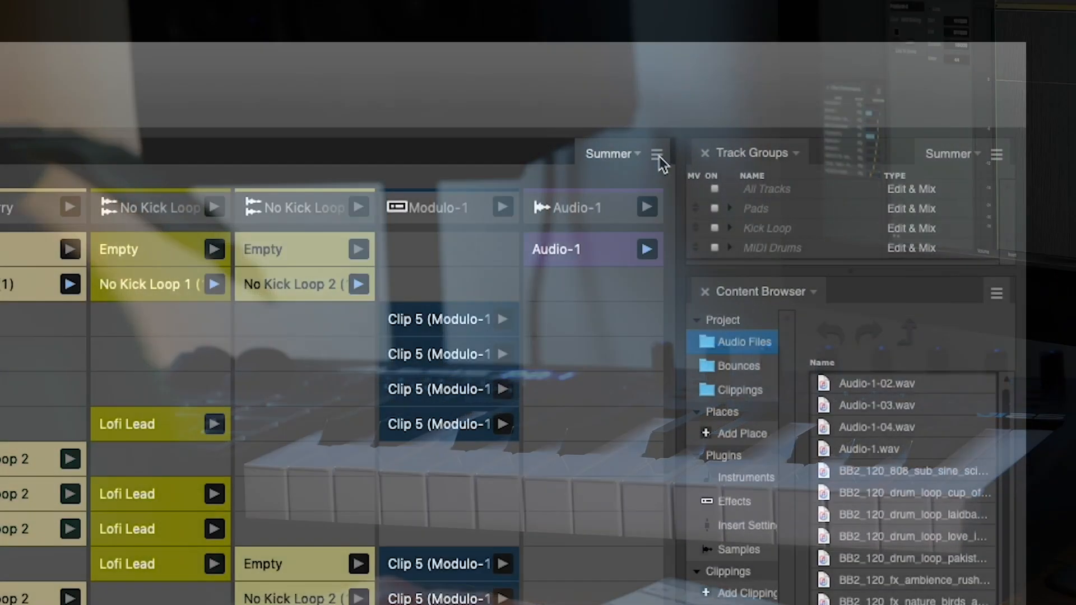
Step: Enlarge the Clips tab from the window menu and select the scene 7 MIDI-2 clip
left_click(658, 152)
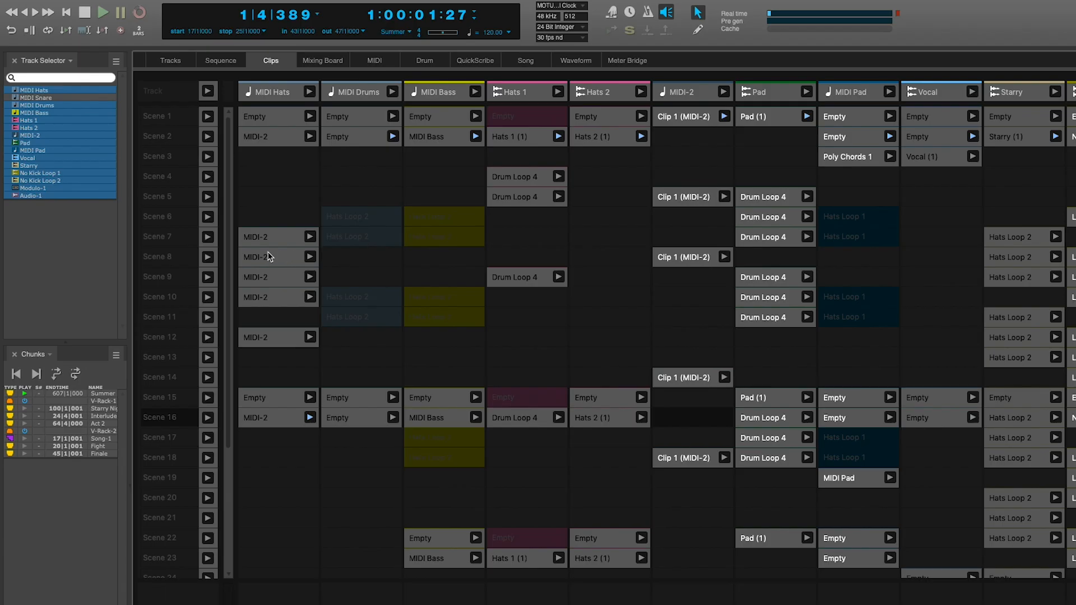
mouse_move(261, 239)
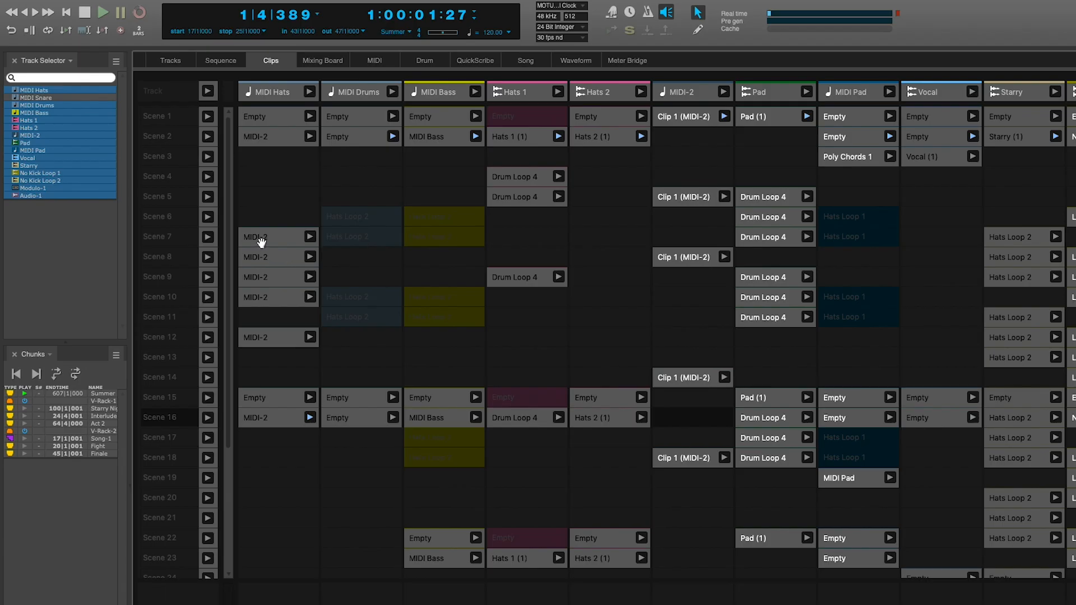
left_click(272, 237)
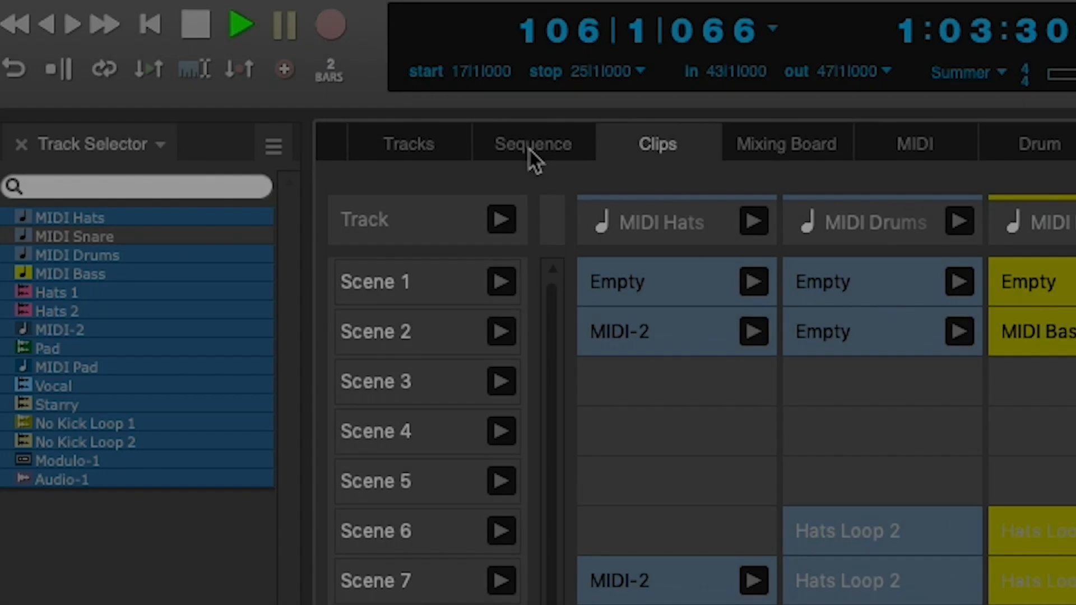
Step: Show the Sequence window and engage transport recording
left_click(532, 144)
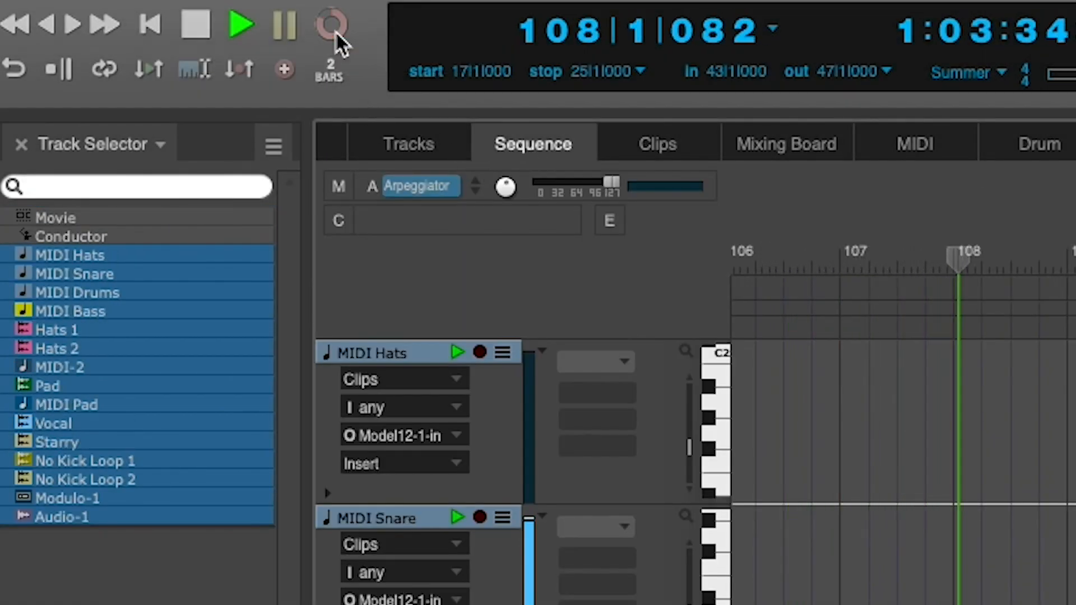
left_click(329, 25)
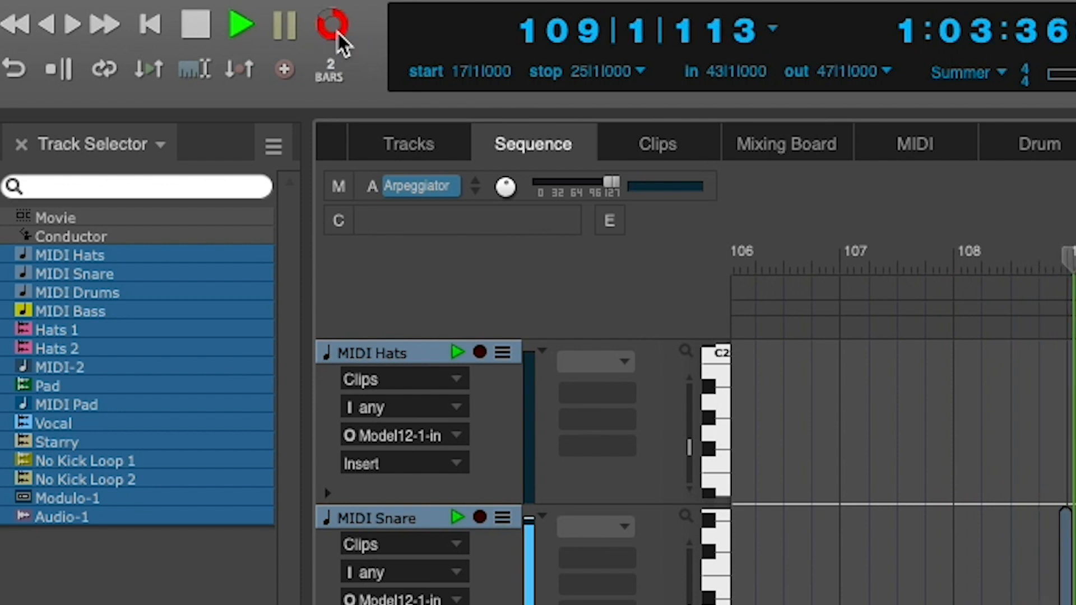